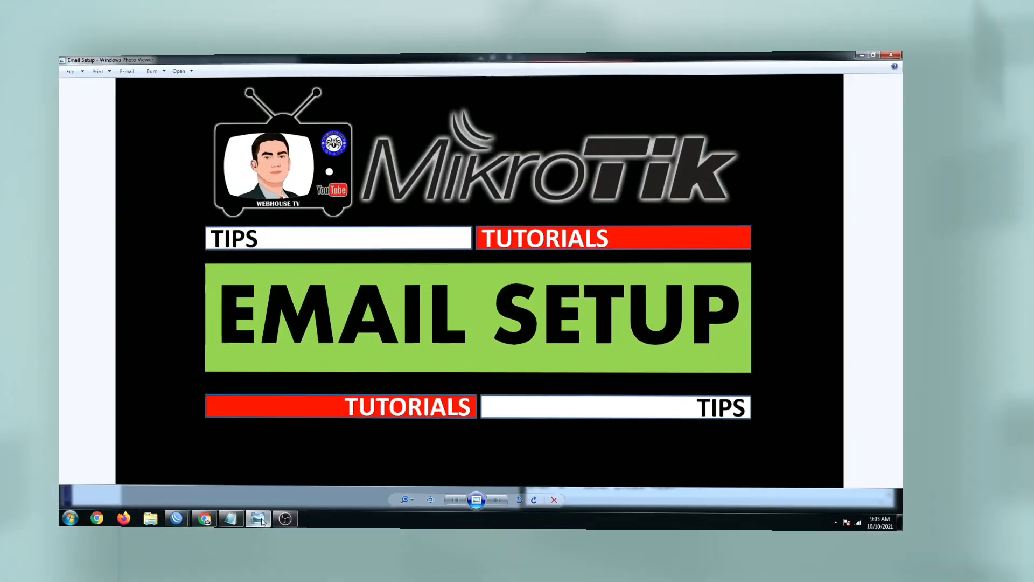
Step: Close the Email Setup title image so WinBox, Gmail and the setup notes remain visible
left_click(873, 55)
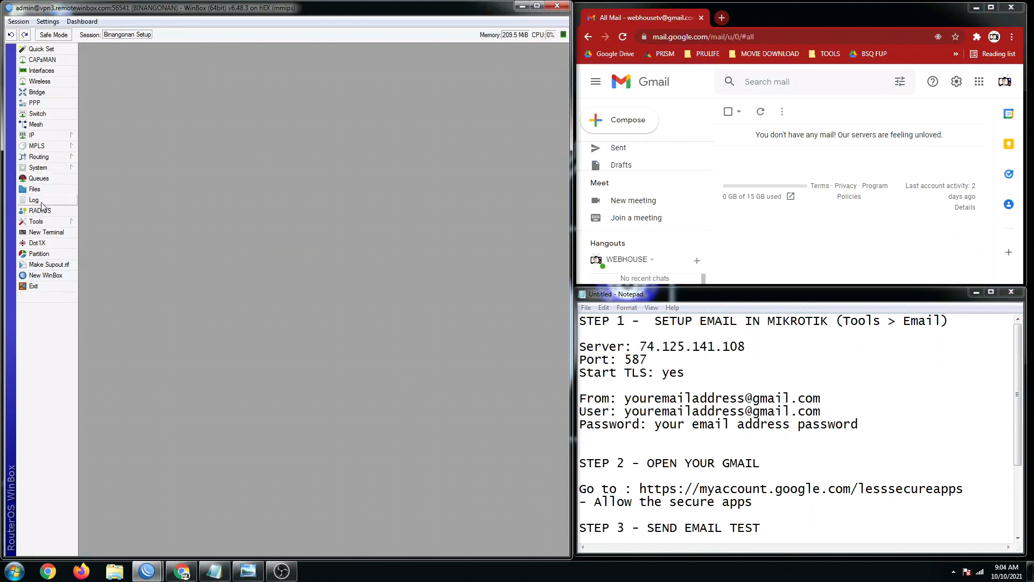
Step: Reach the router's Email Settings window via Tools > Email
left_click(36, 221)
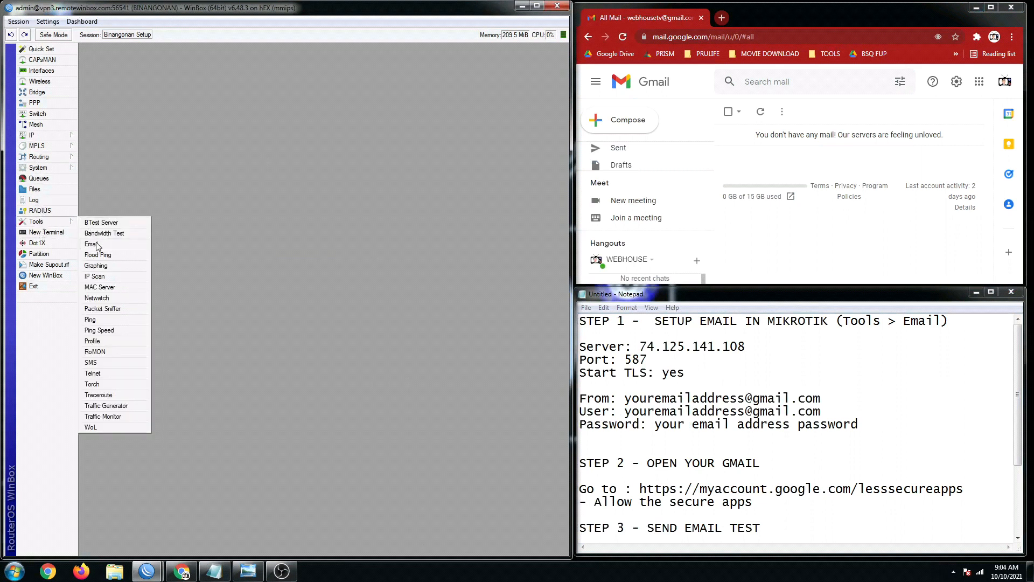
left_click(89, 244)
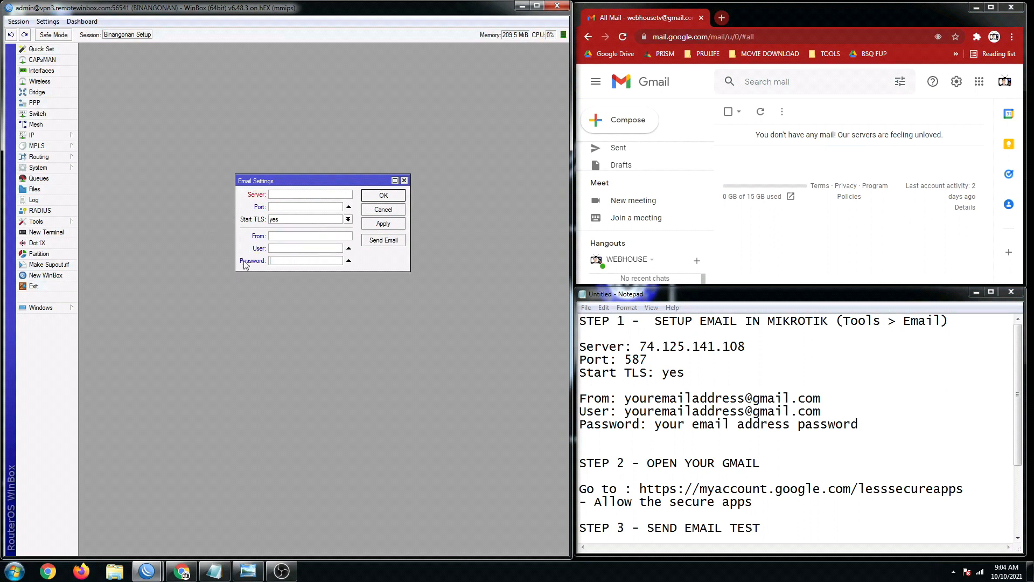
Step: Enter server 74.125.141.108 from the notes and port 587 in Email Settings
left_click_drag(255, 180, 273, 181)
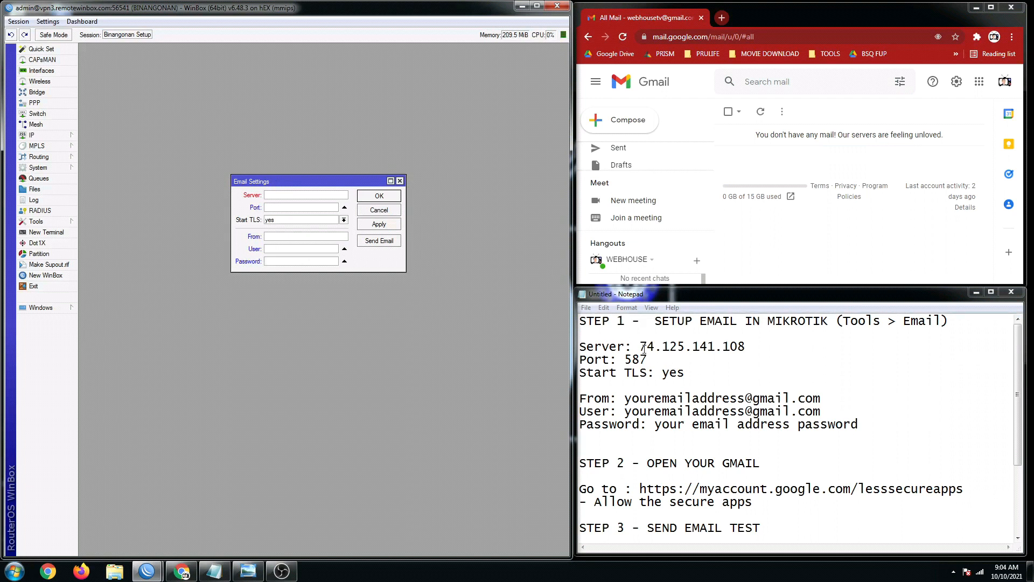
left_click_drag(639, 346, 734, 346)
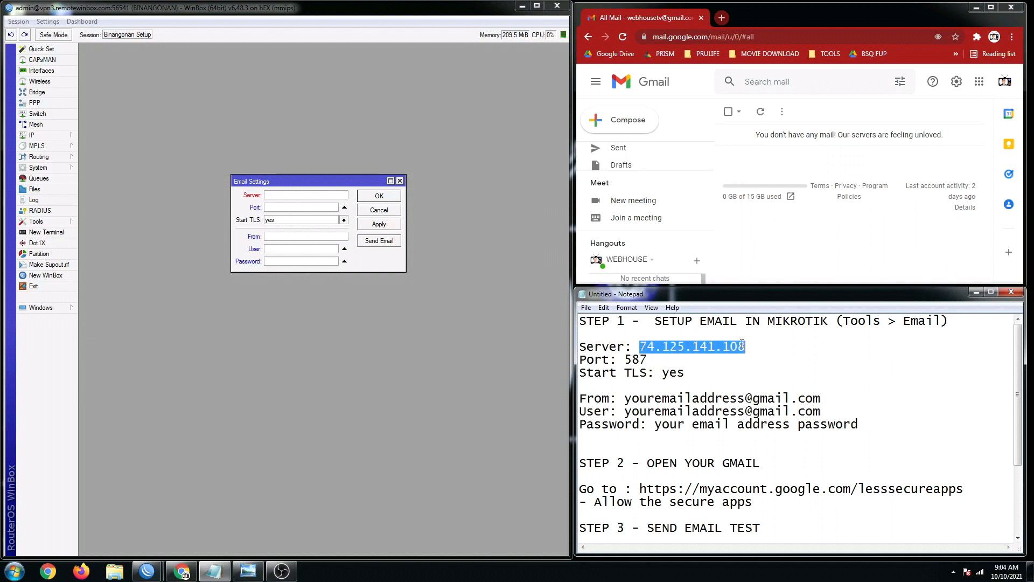
type("74.125.141.108")
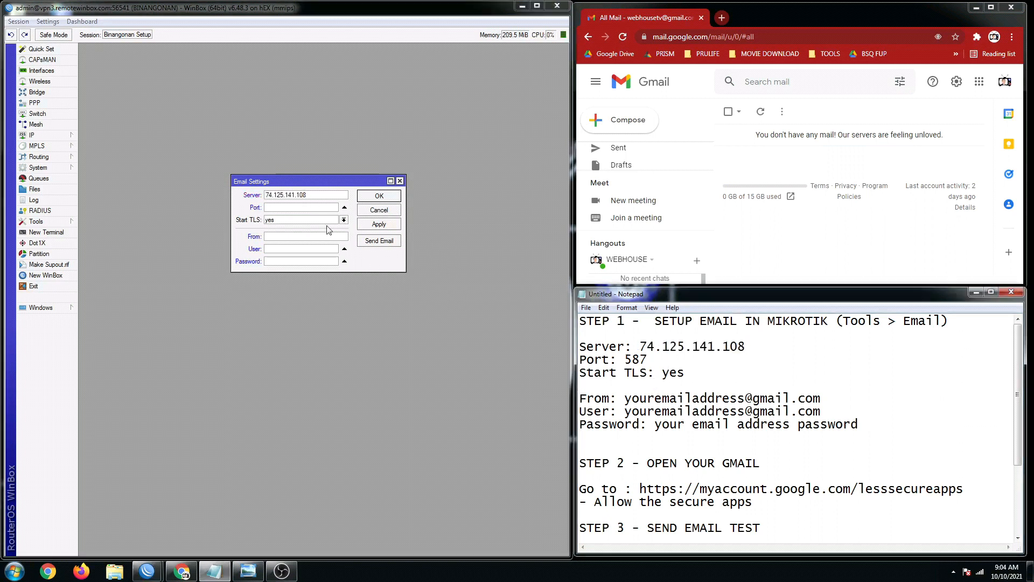
type("587")
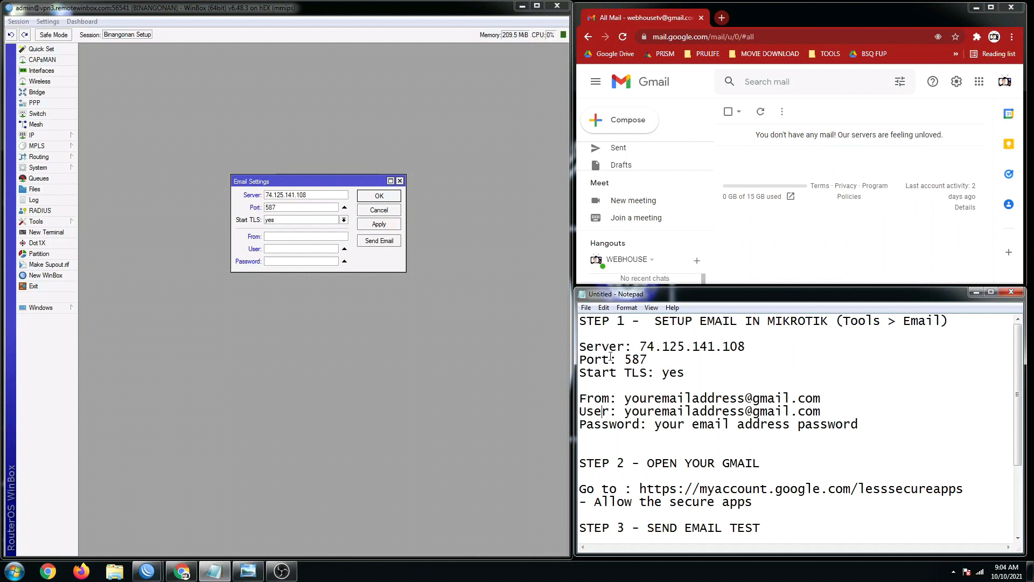
left_click(305, 236)
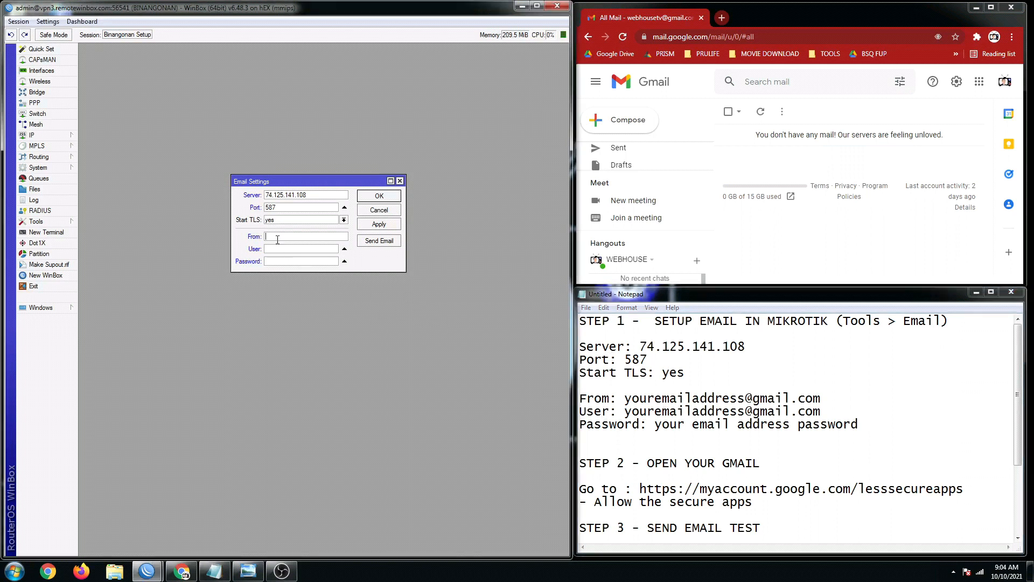
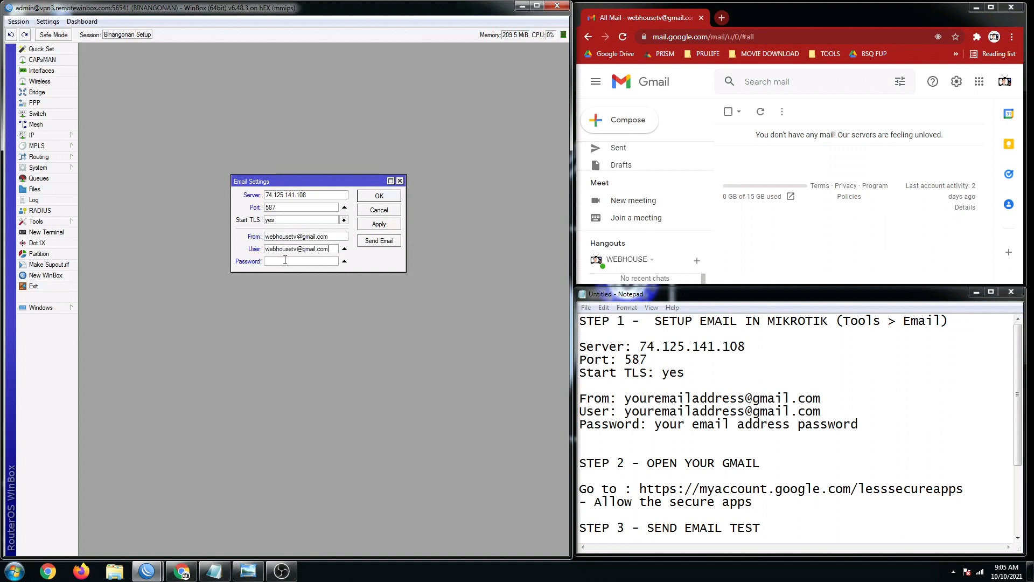
left_click(300, 261)
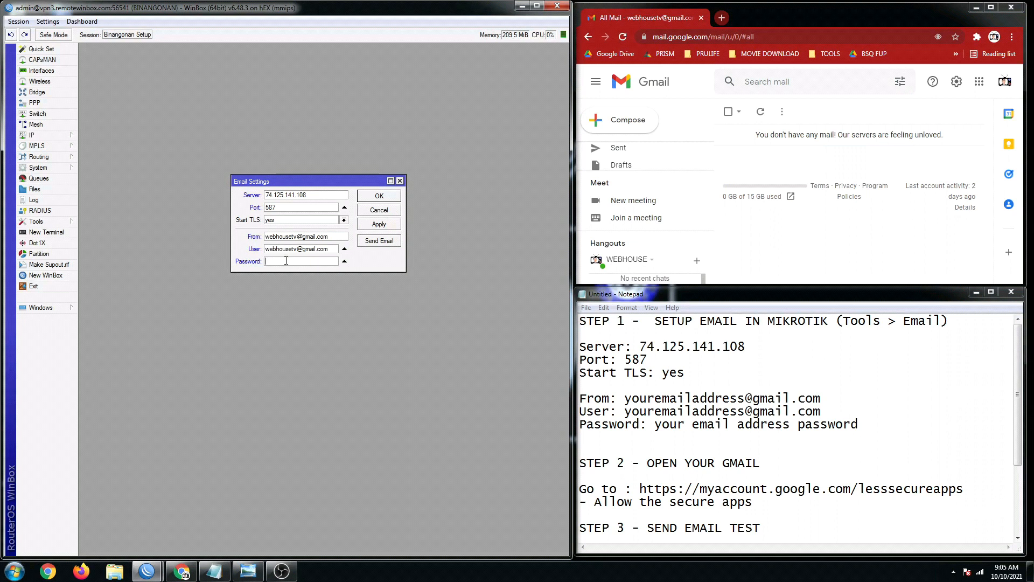
type("1")
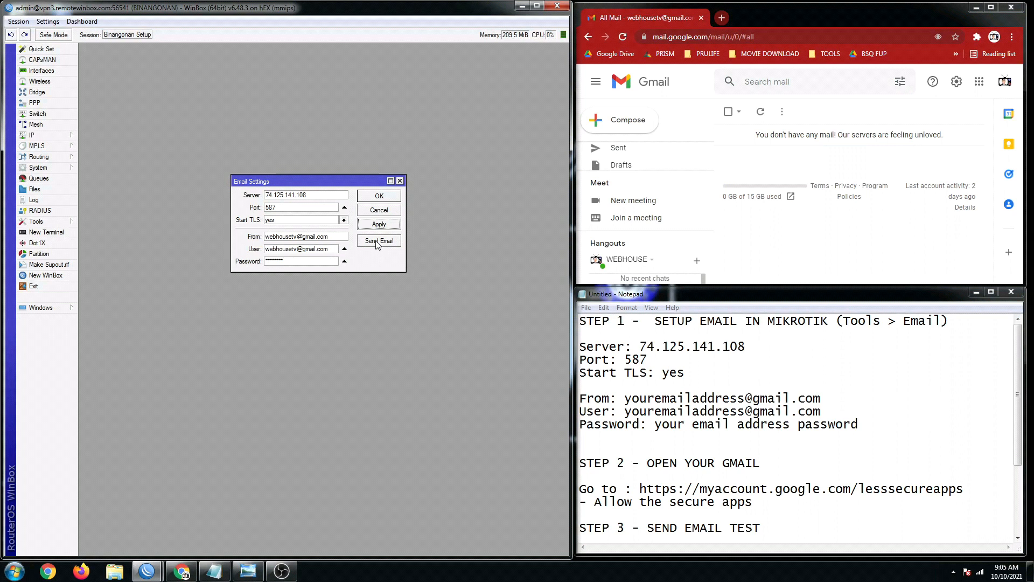
Step: Bring up the Send Email test form beside the settings and grab the less secure apps address from the notes
left_click(378, 240)
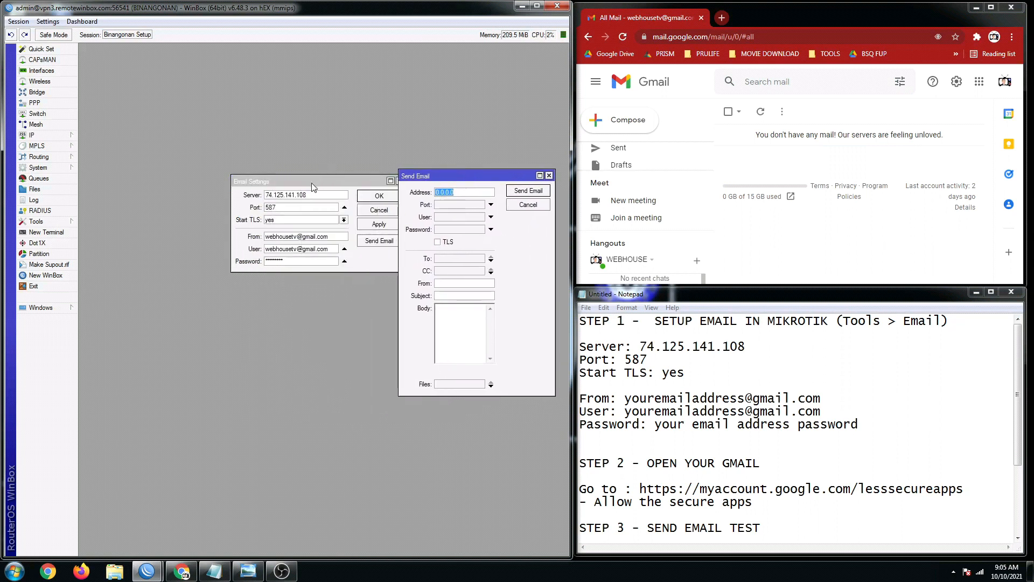
left_click_drag(472, 174, 363, 156)
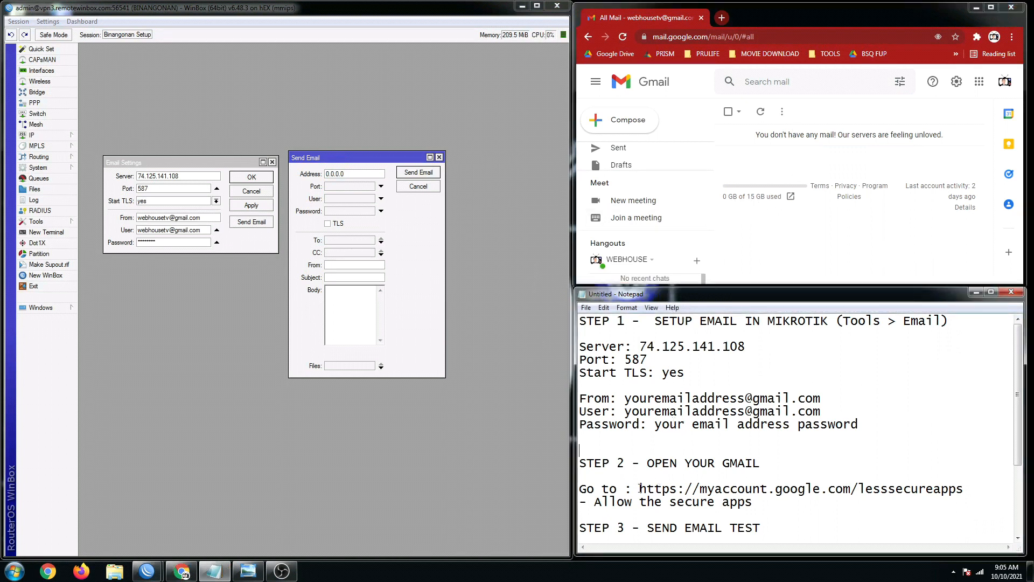
left_click_drag(640, 488, 962, 489)
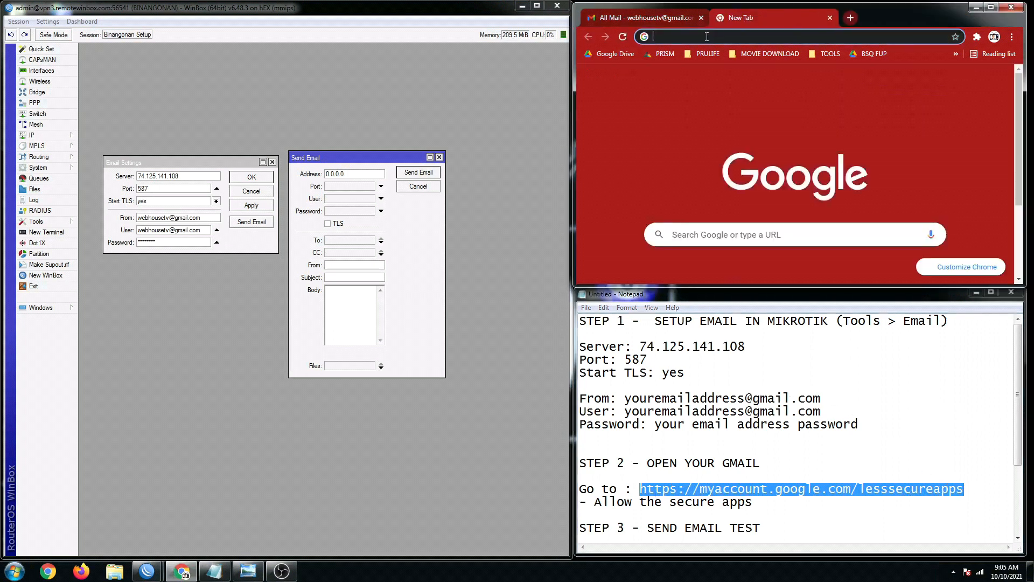
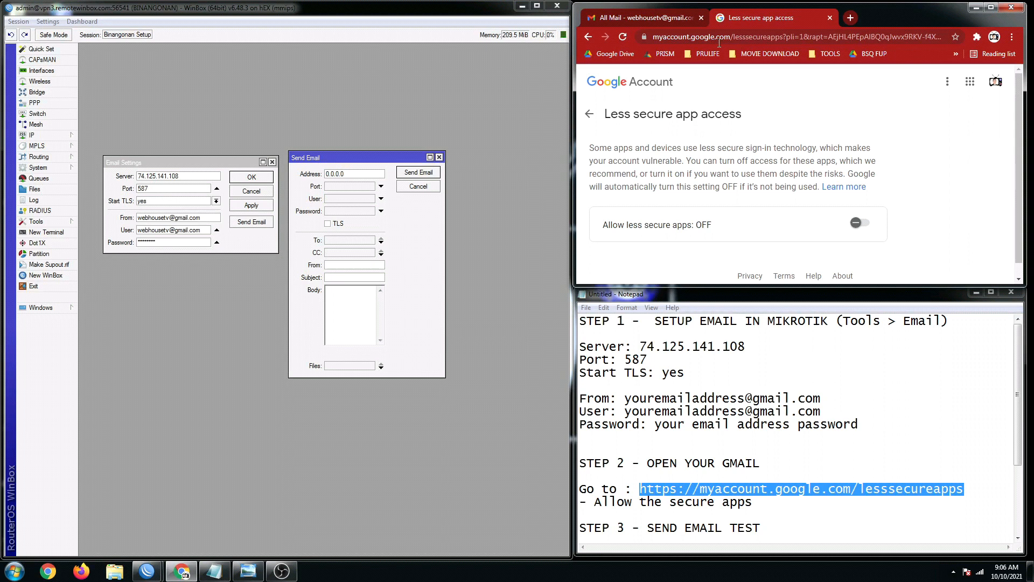
Step: At myaccount.google.com/lesssecureapps, switch Allow less secure apps ON for the account
mouse_move(722, 187)
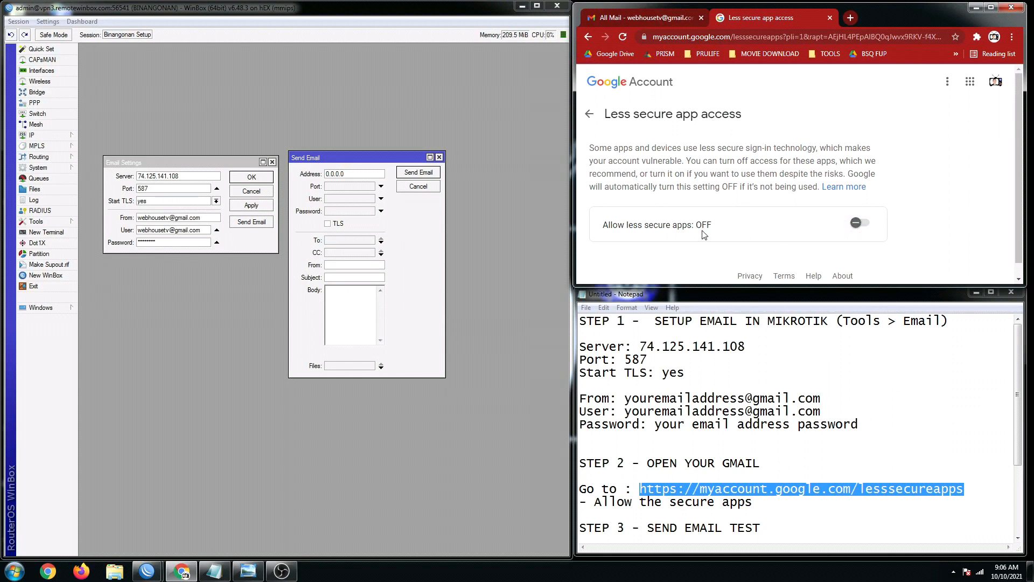
mouse_move(826, 240)
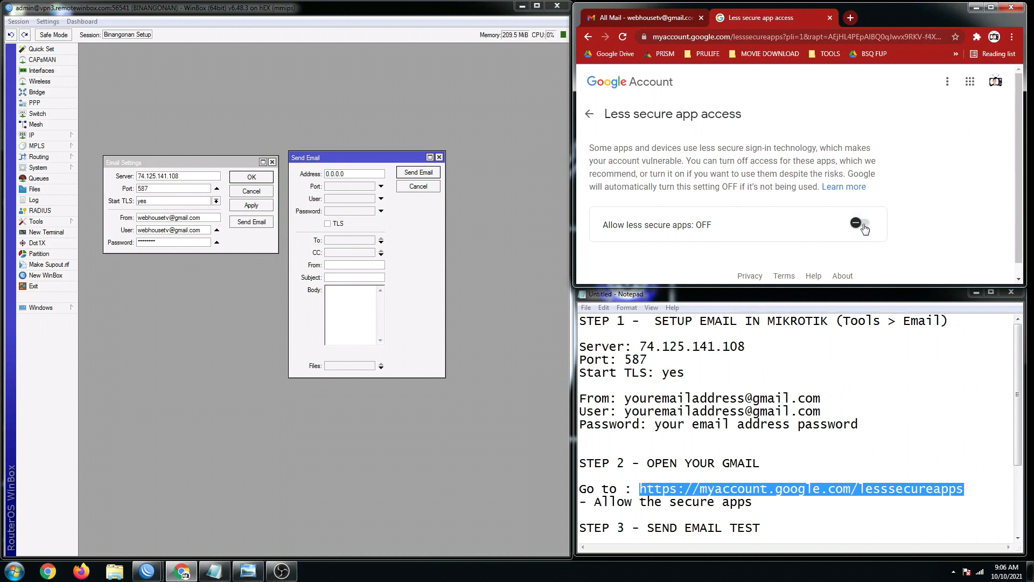
left_click(859, 222)
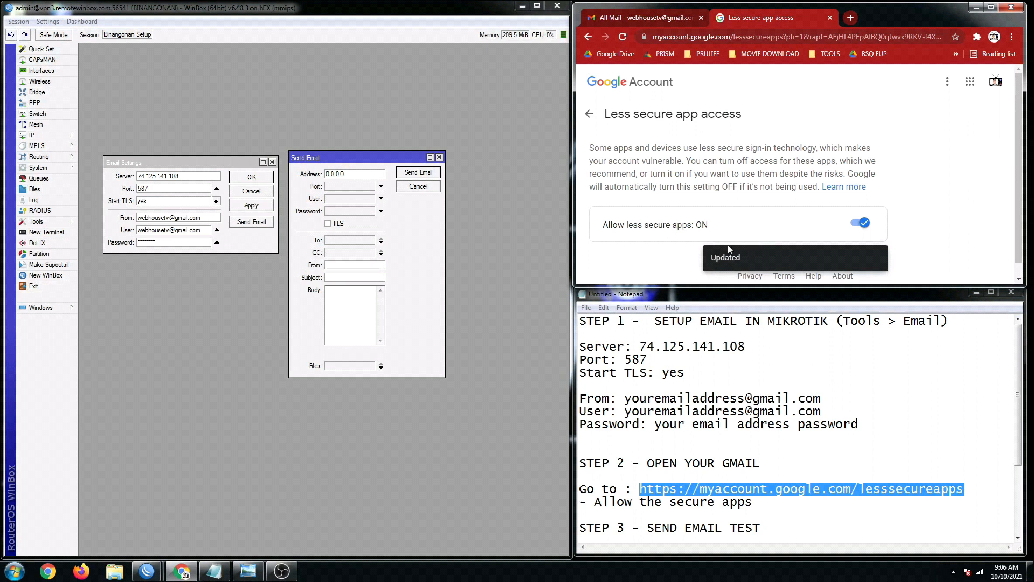
scroll("down", 3)
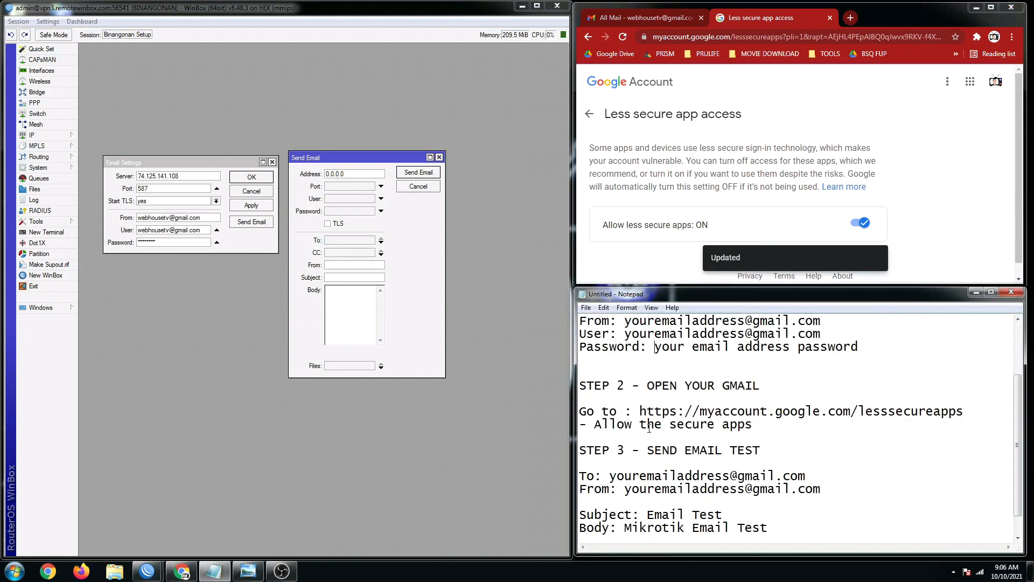
scroll("down", 3)
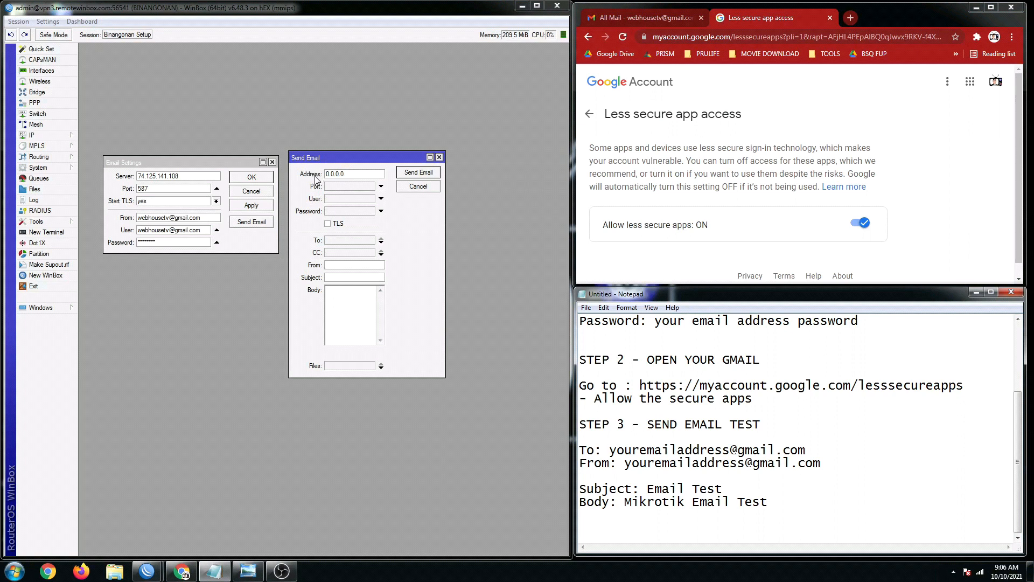
mouse_move(329, 219)
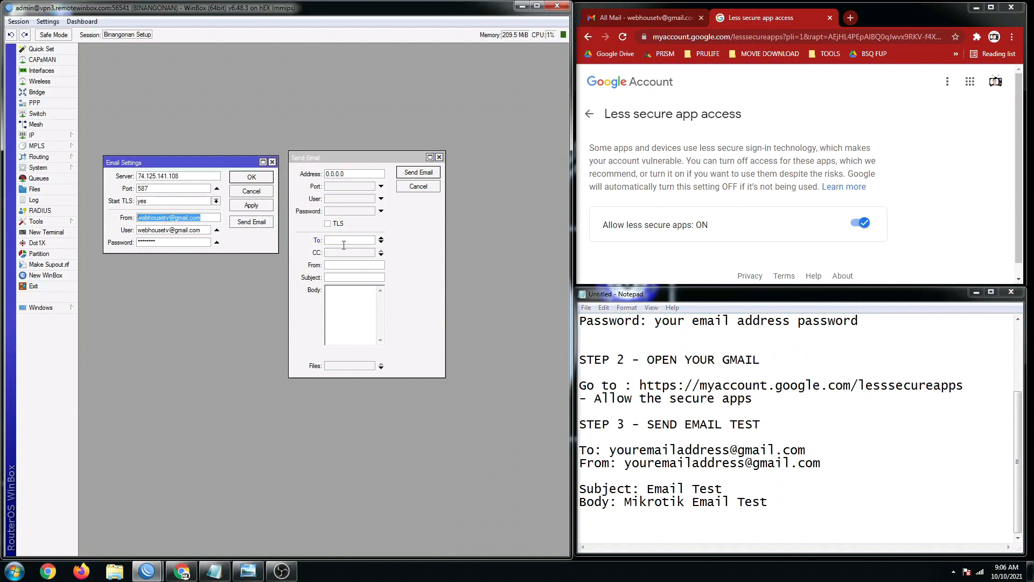
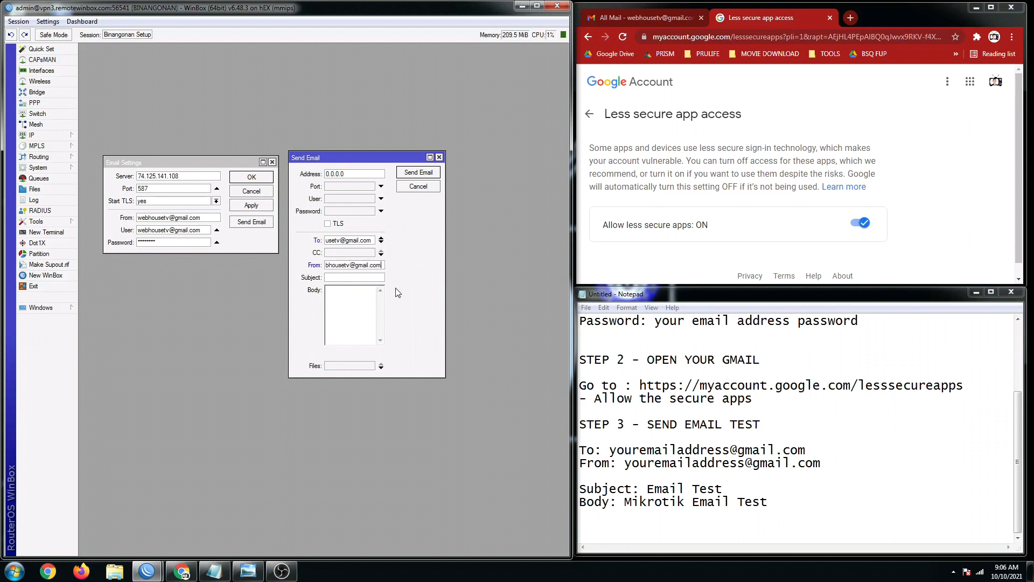
left_click(353, 277)
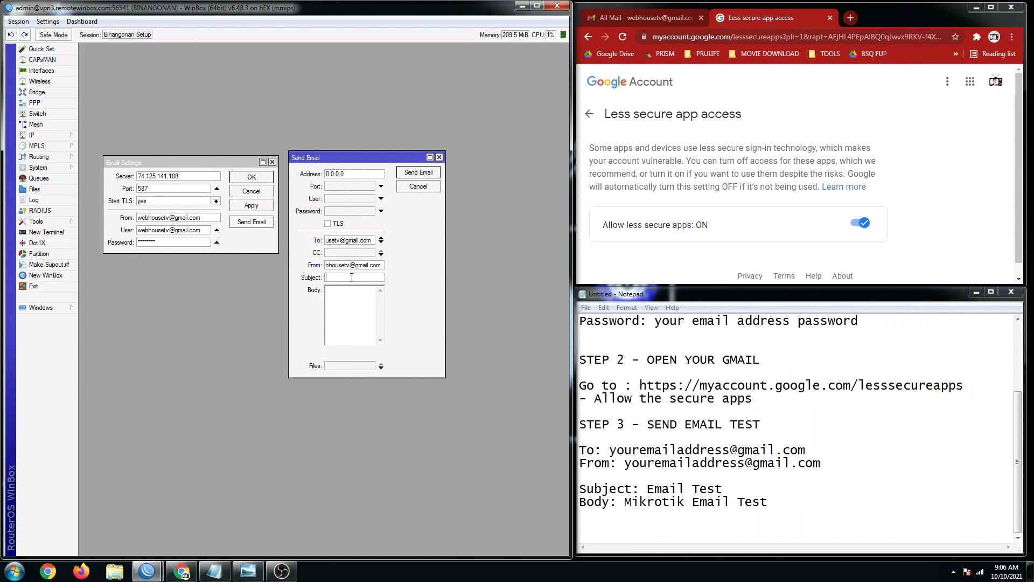
type("Email Test")
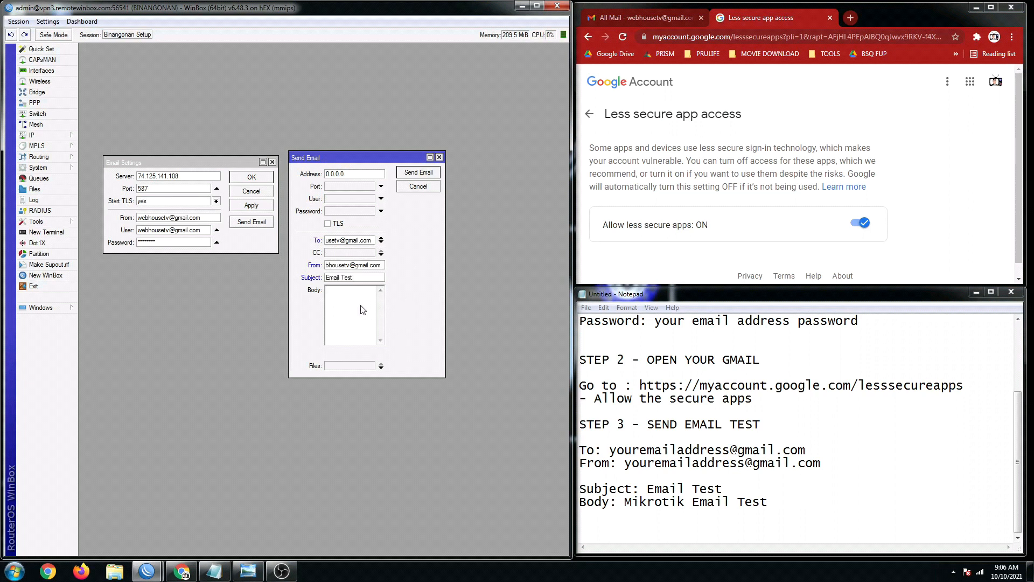
type("Mikrotik Email Test")
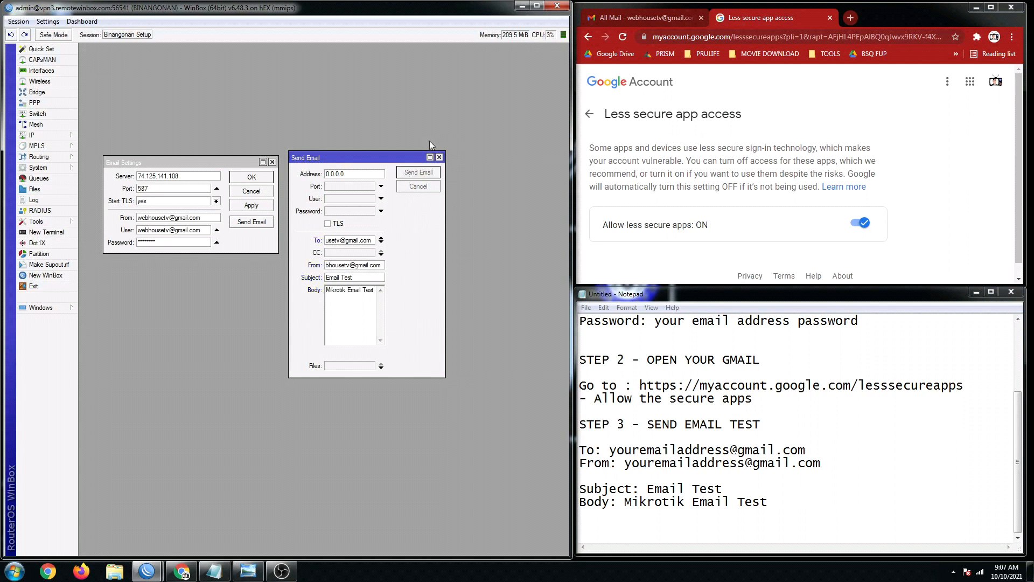
Step: Send the test email and open the arrived Email Test message in the Gmail inbox
left_click(640, 18)
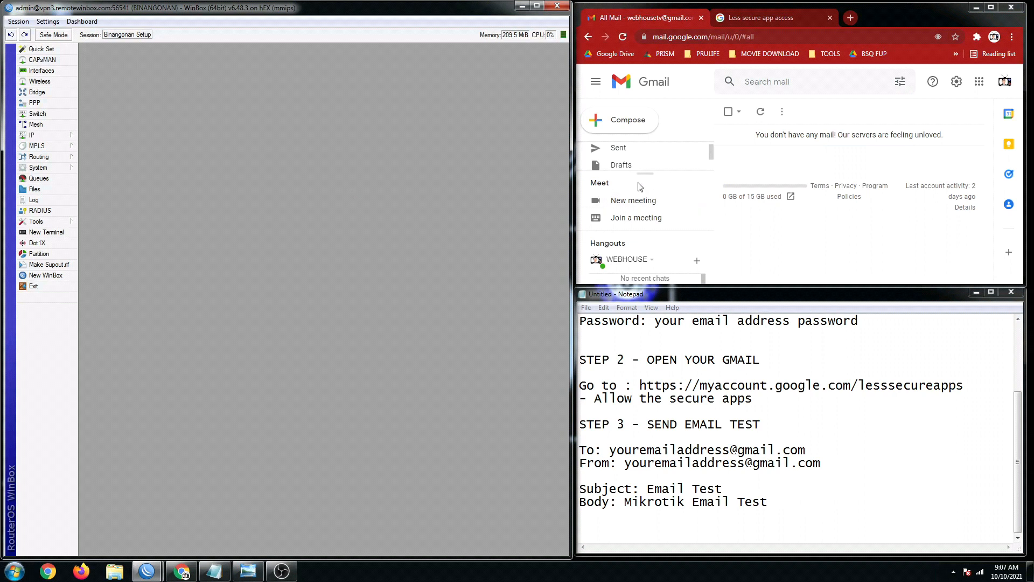
left_click(622, 37)
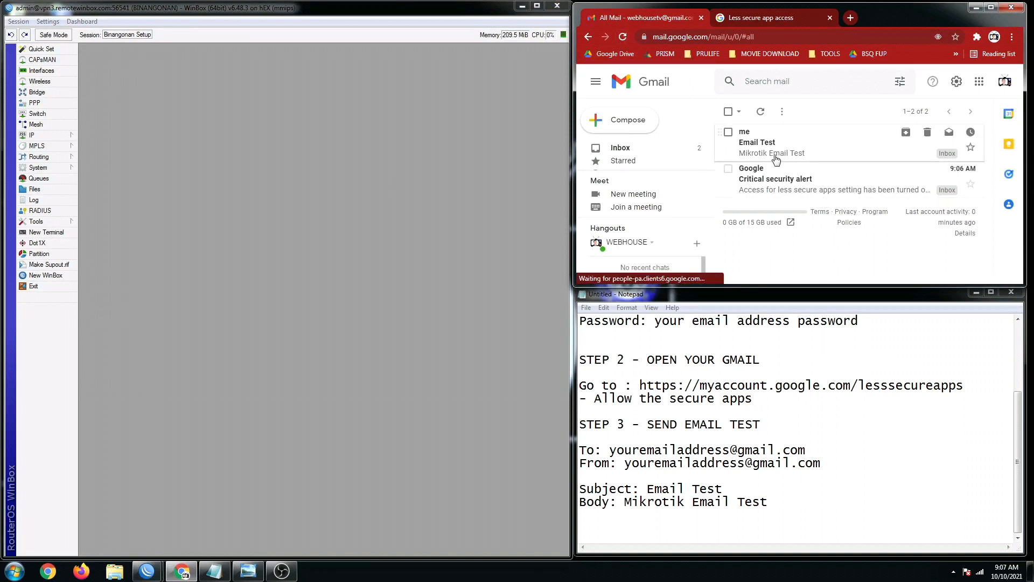
left_click(756, 142)
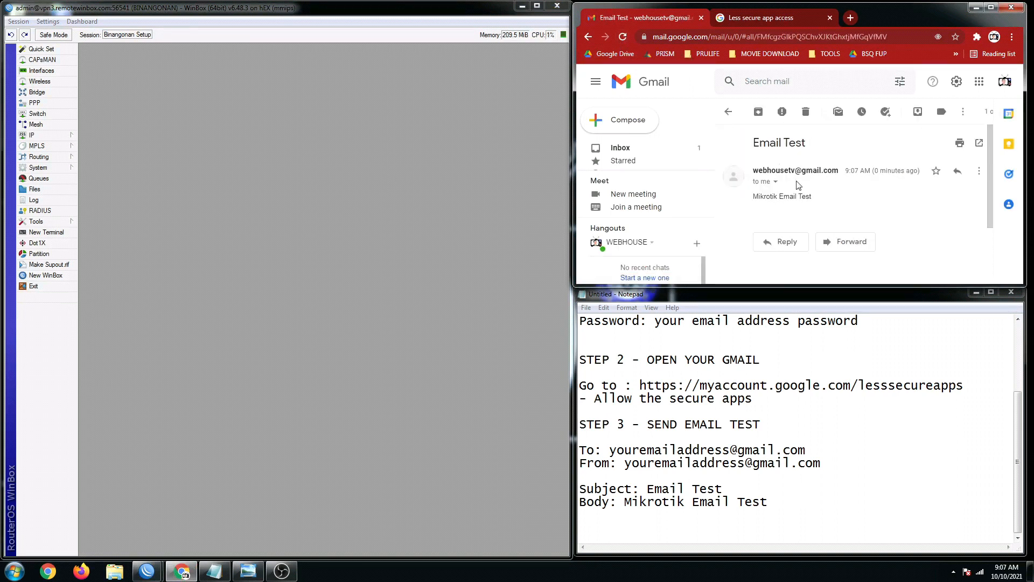